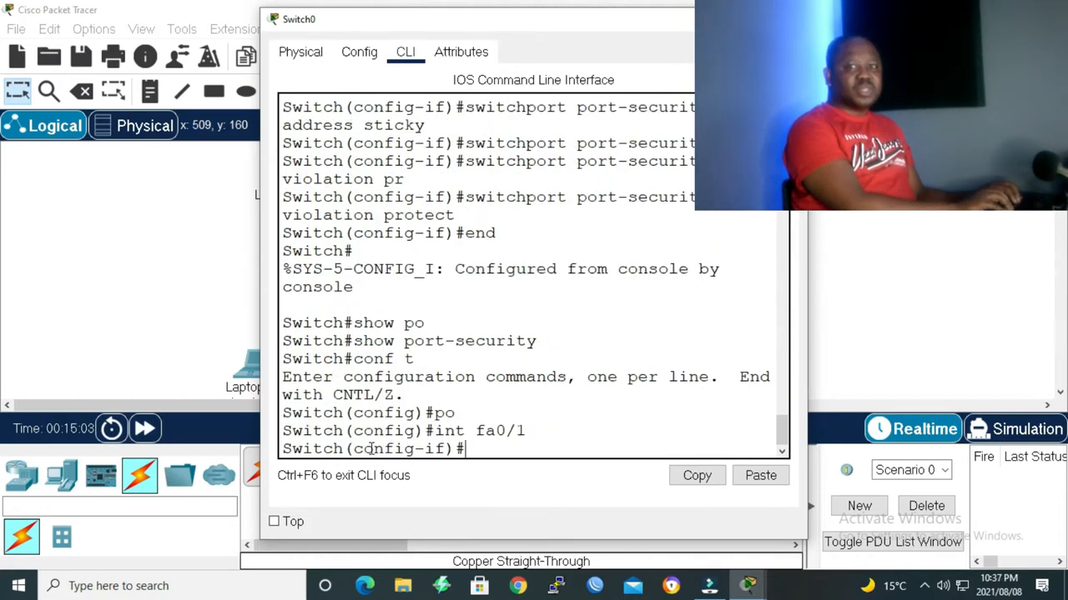
Enable switchport port-security on Fa0/1, end config, and display the port-security table showing Protect.
{"action": "type", "text": "switchport port-security"}
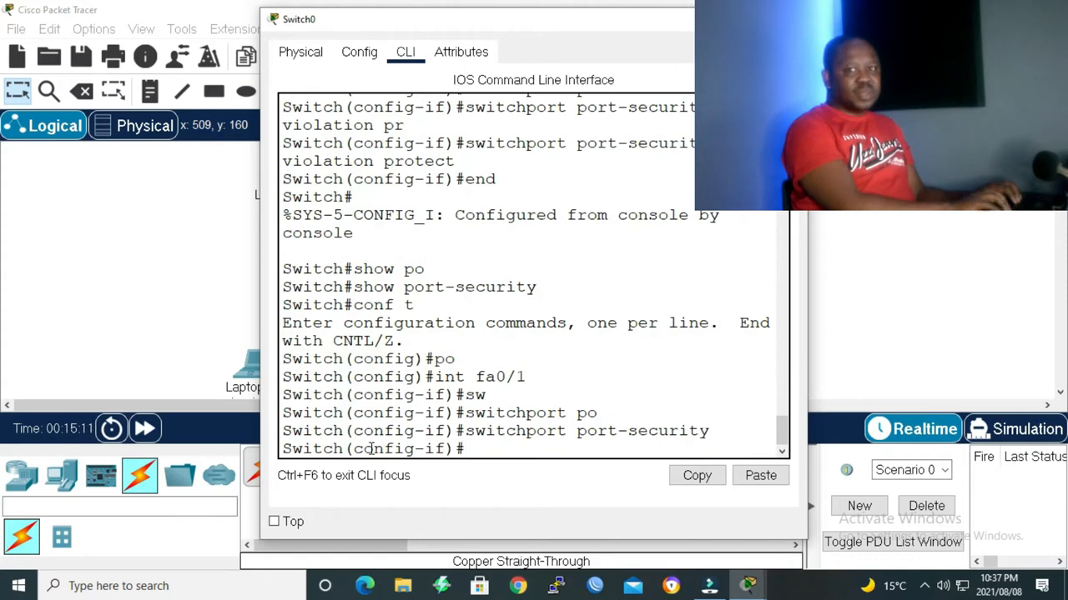
{"action": "type", "text": "en"}
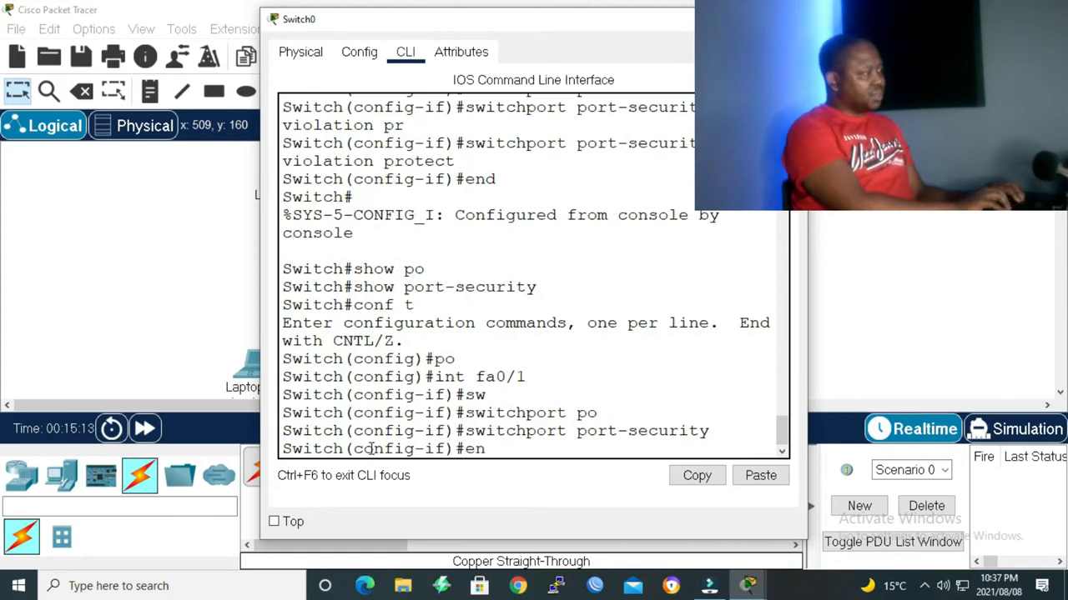
{"action": "key", "text": "Return"}
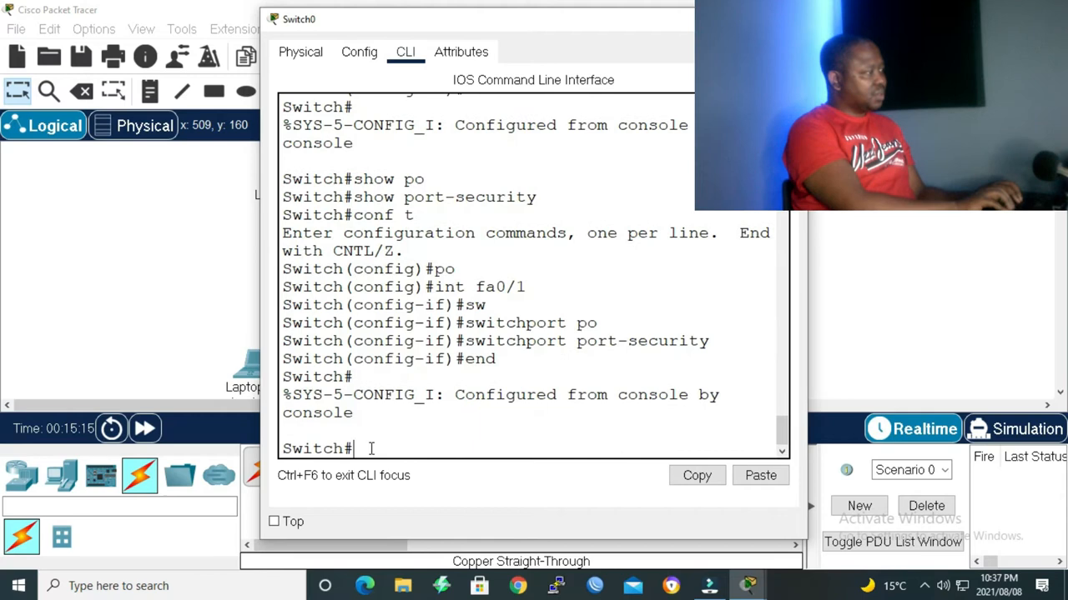
{"action": "type", "text": "show po"}
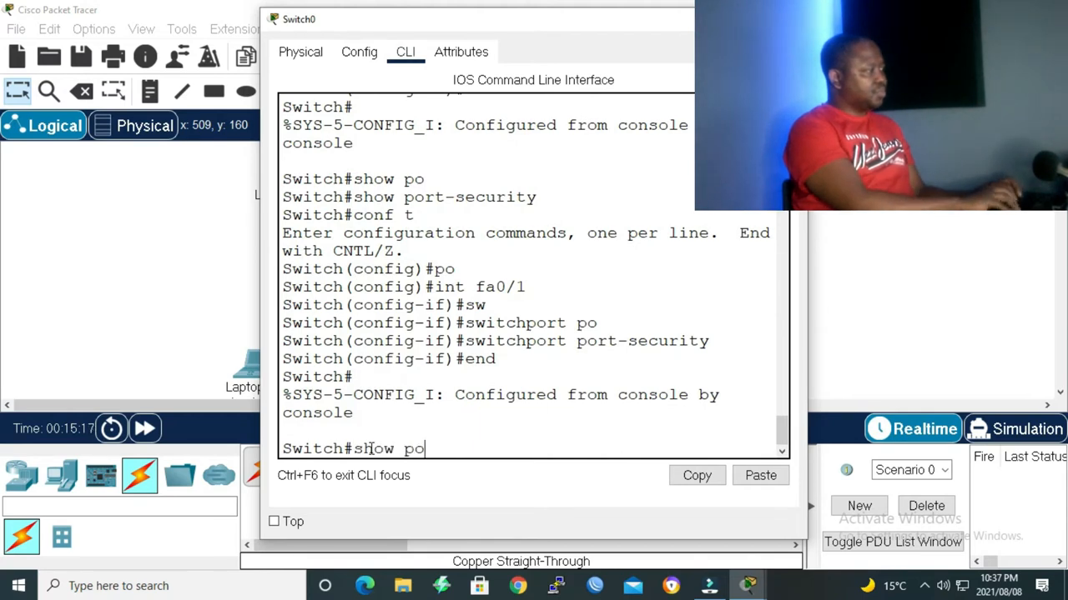
{"action": "key", "text": "Return"}
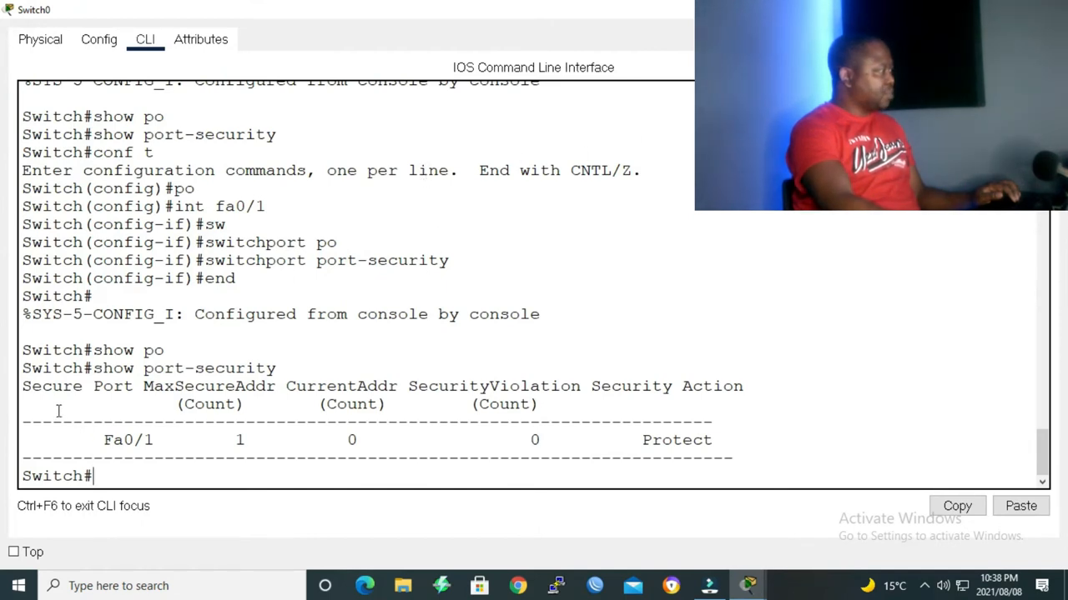
{"action": "mouse_move", "coordinate": [175, 437]}
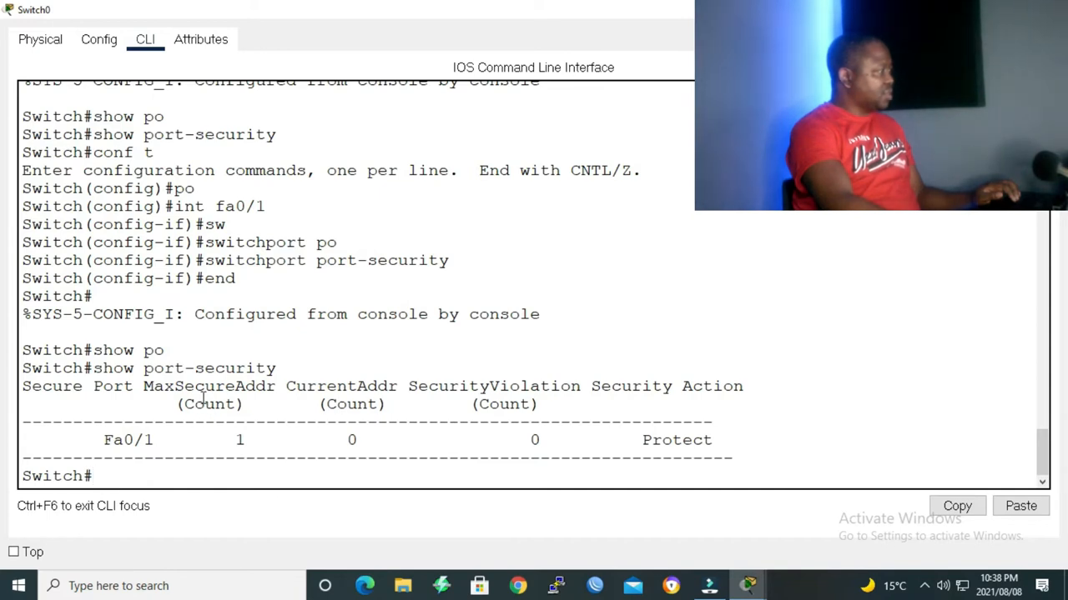
{"action": "mouse_move", "coordinate": [370, 444]}
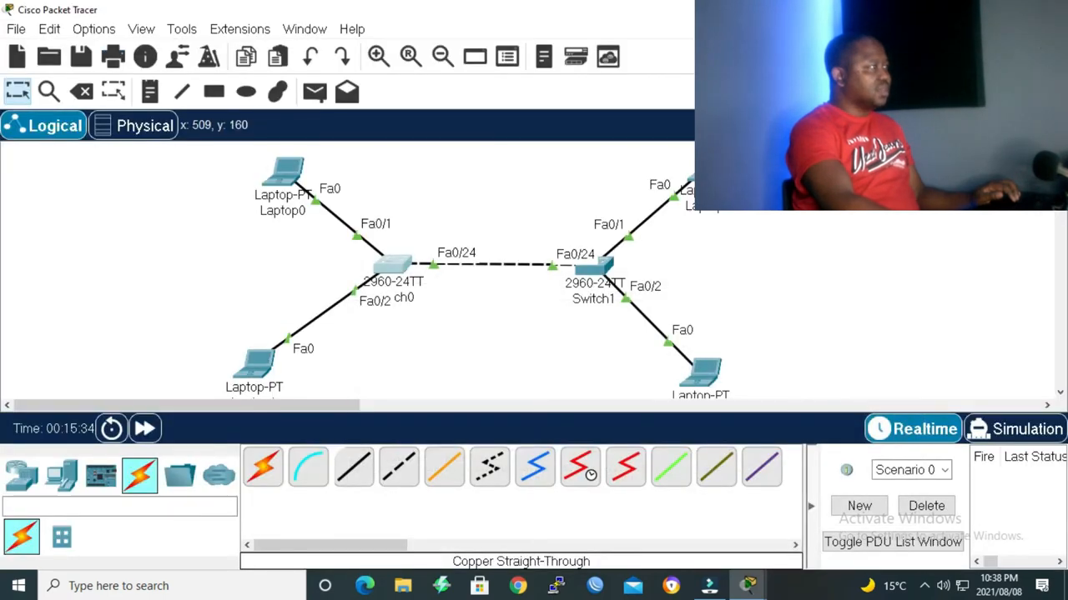
{"action": "mouse_move", "coordinate": [350, 259]}
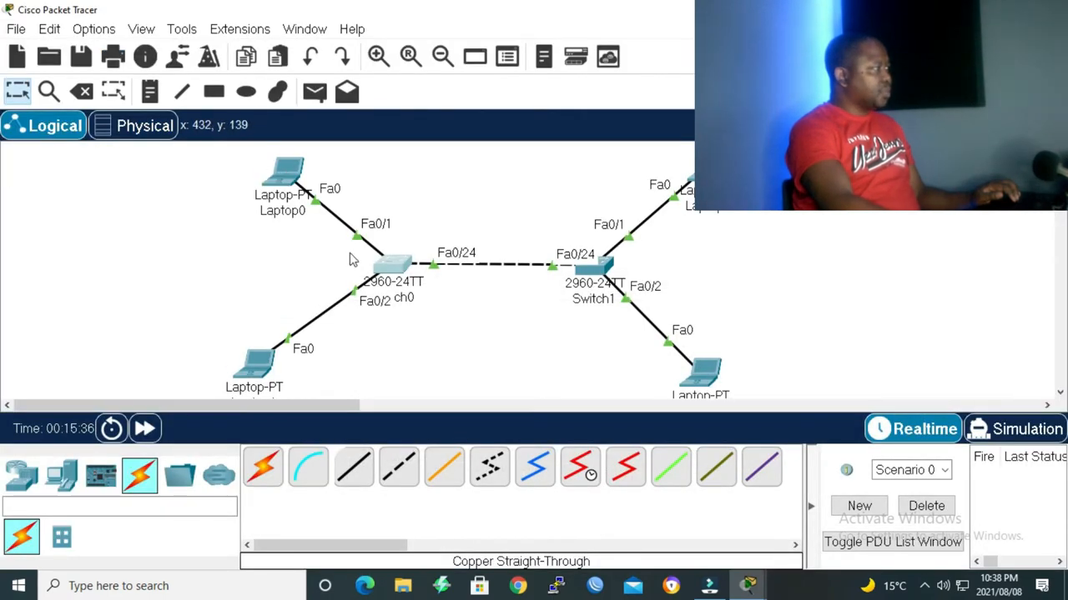
{"action": "mouse_move", "coordinate": [351, 263]}
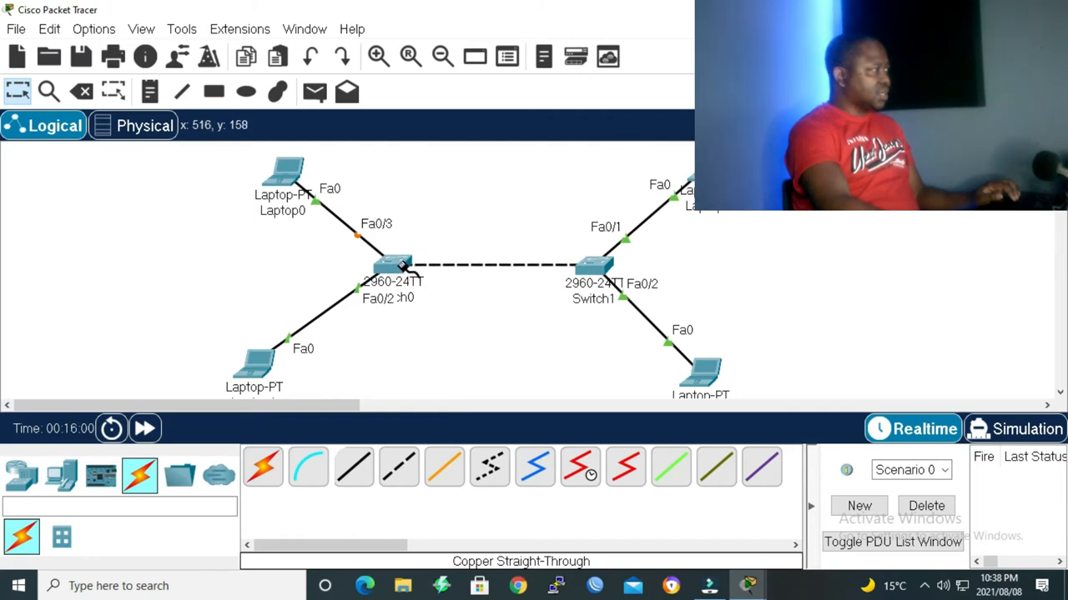
Connect the straight-through cable from Switch1 Fa0/24 to Switch0's FastEthernet0/1.
{"action": "left_click", "coordinate": [400, 265]}
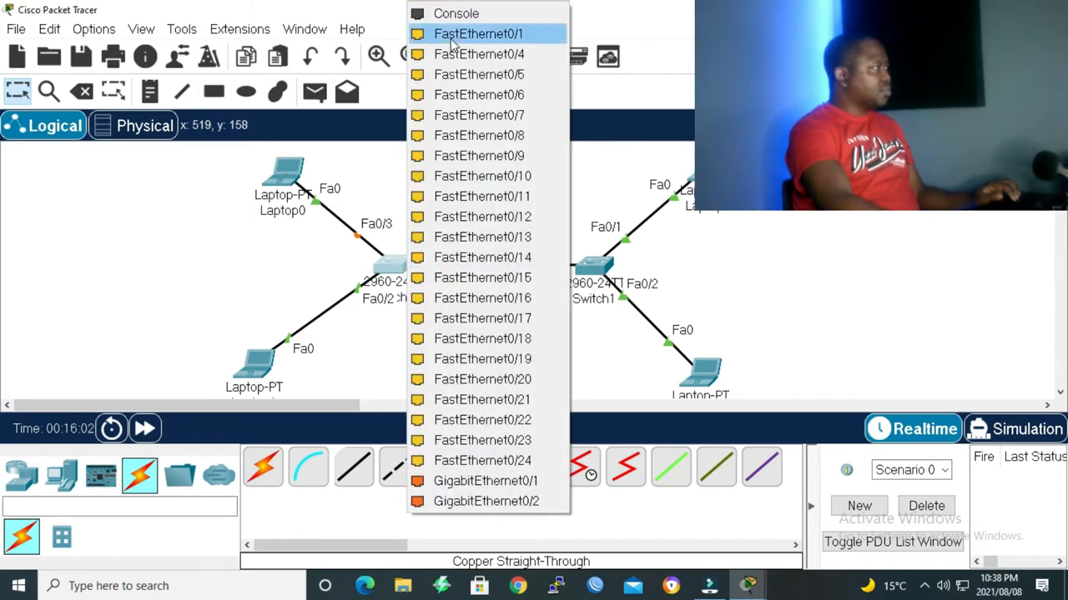
{"action": "left_click", "coordinate": [477, 34]}
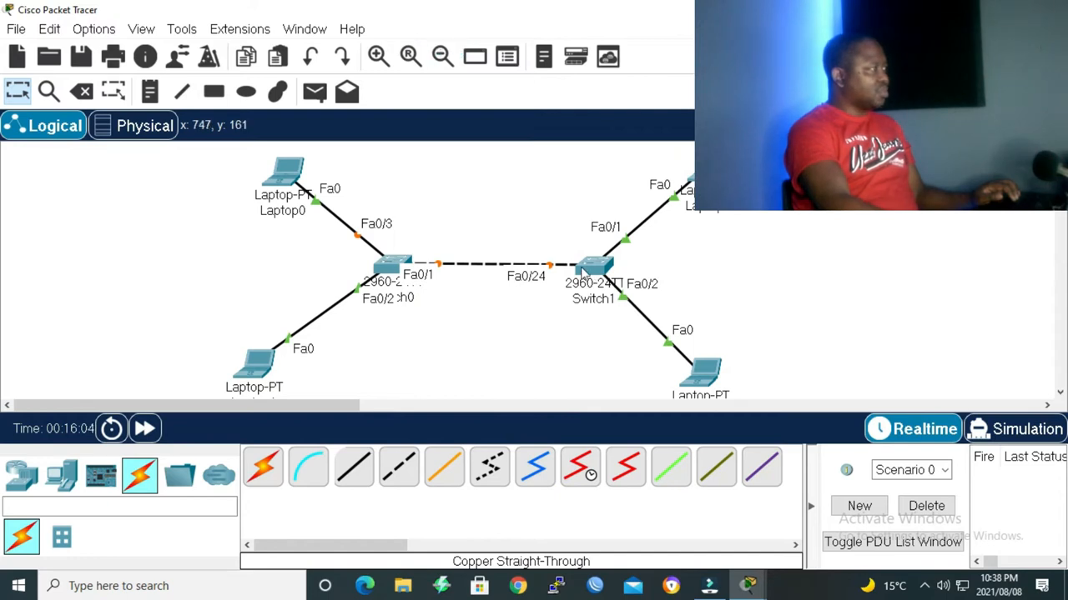
{"action": "mouse_move", "coordinate": [300, 193]}
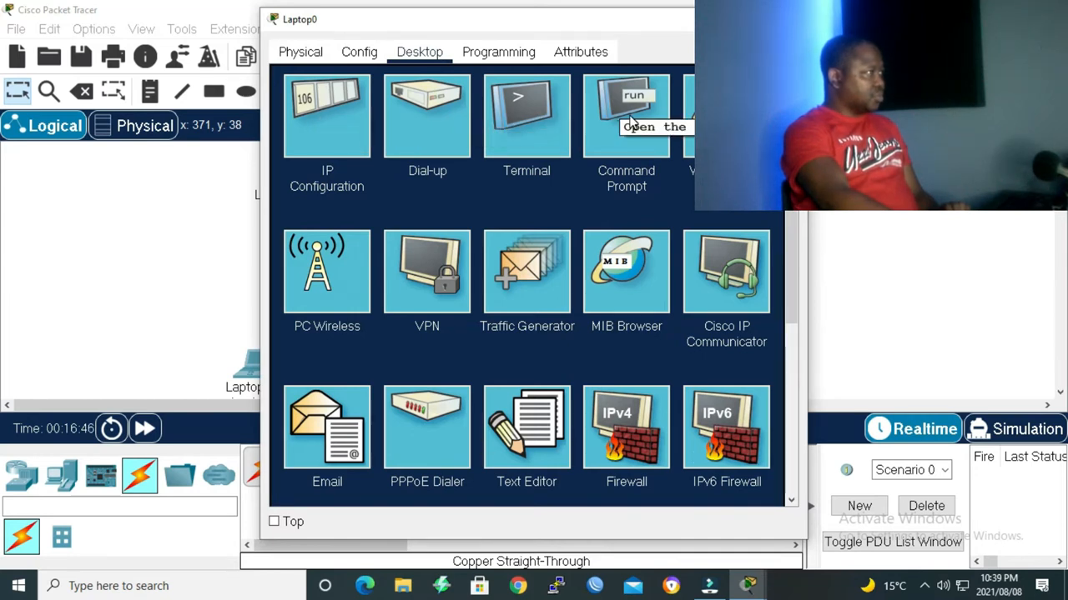
From Laptop0's command prompt ping 10.10.1.30 and watch the requests time out.
{"action": "left_click", "coordinate": [626, 116]}
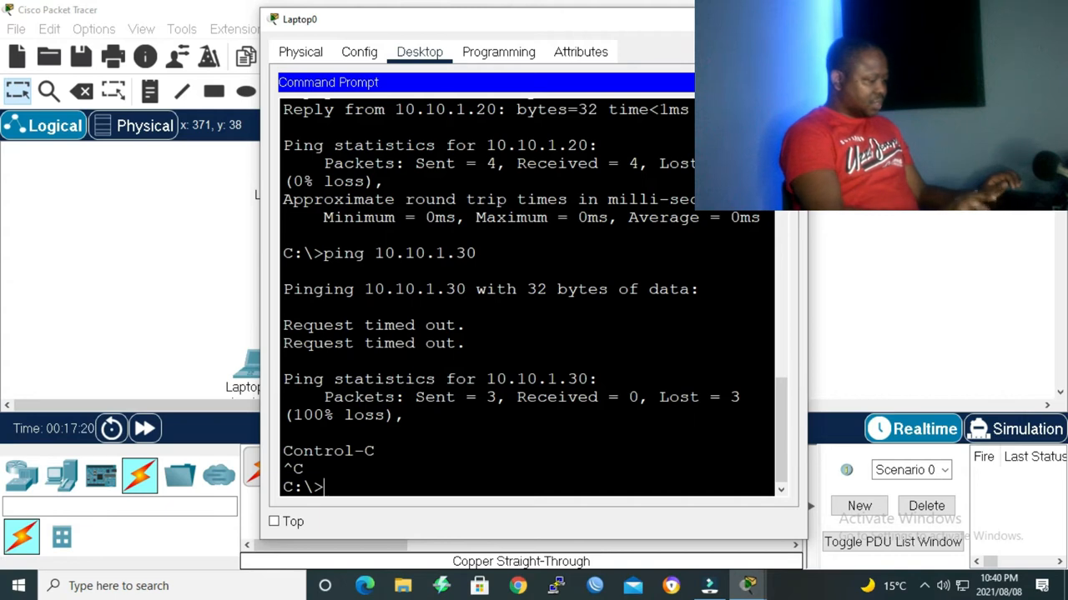
{"action": "type", "text": "ping 10.10.1.30"}
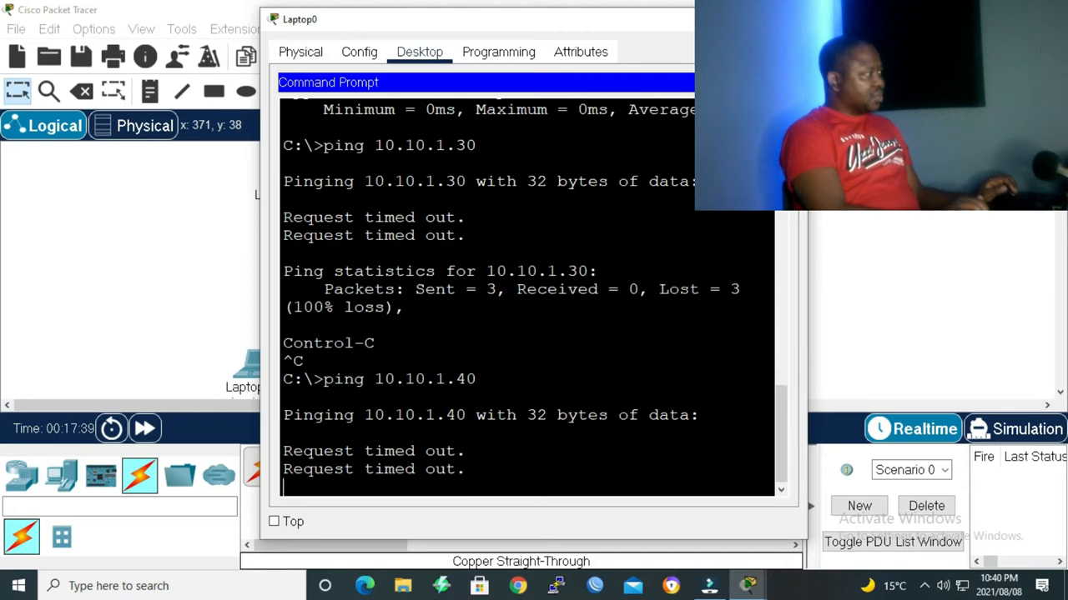
{"action": "scroll", "scroll_direction": "down", "scroll_amount": 3}
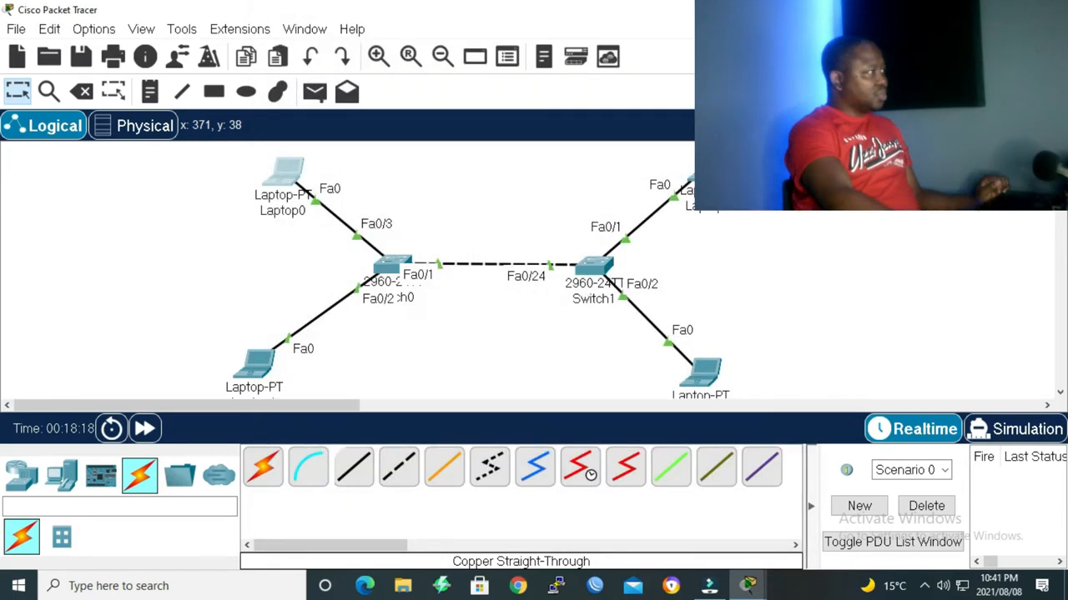
{"action": "mouse_move", "coordinate": [421, 221]}
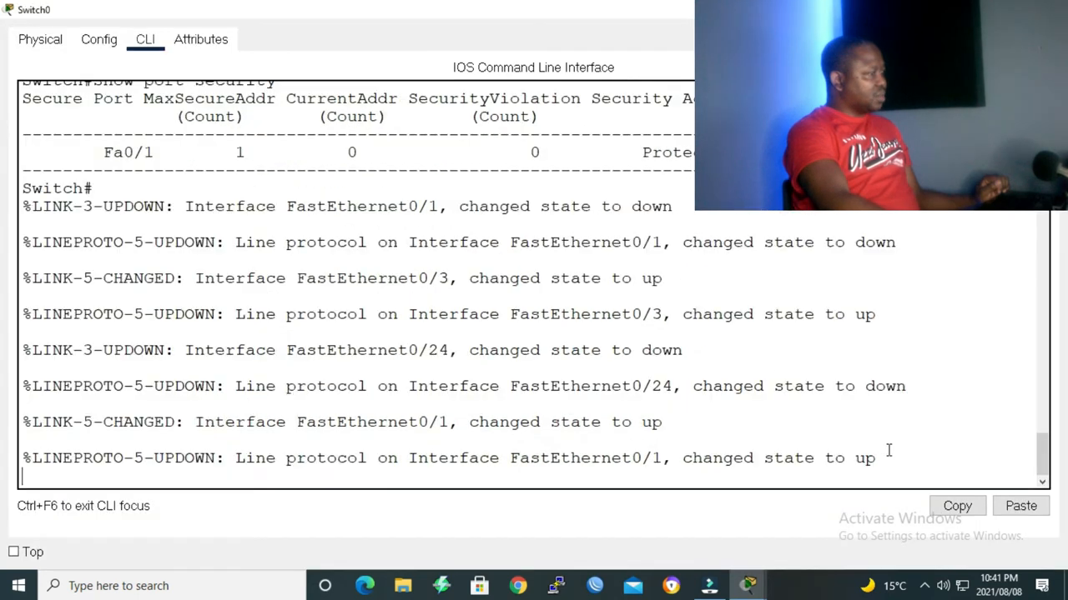
Show Switch0's port-security status again, still Protect with one address on Fa0/1.
{"action": "type", "text": "show"}
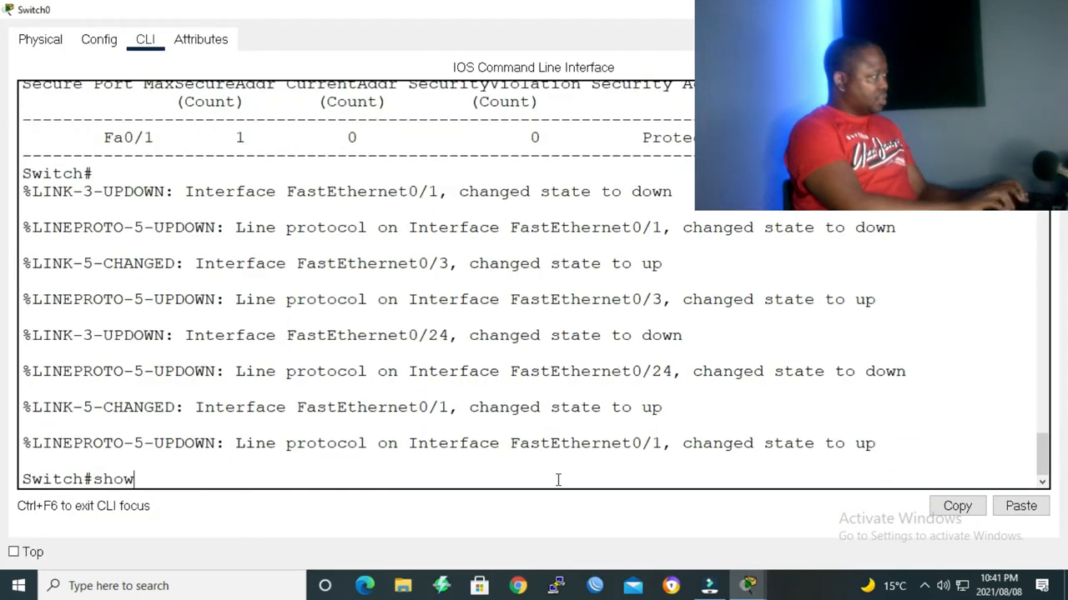
{"action": "type", "text": "p"}
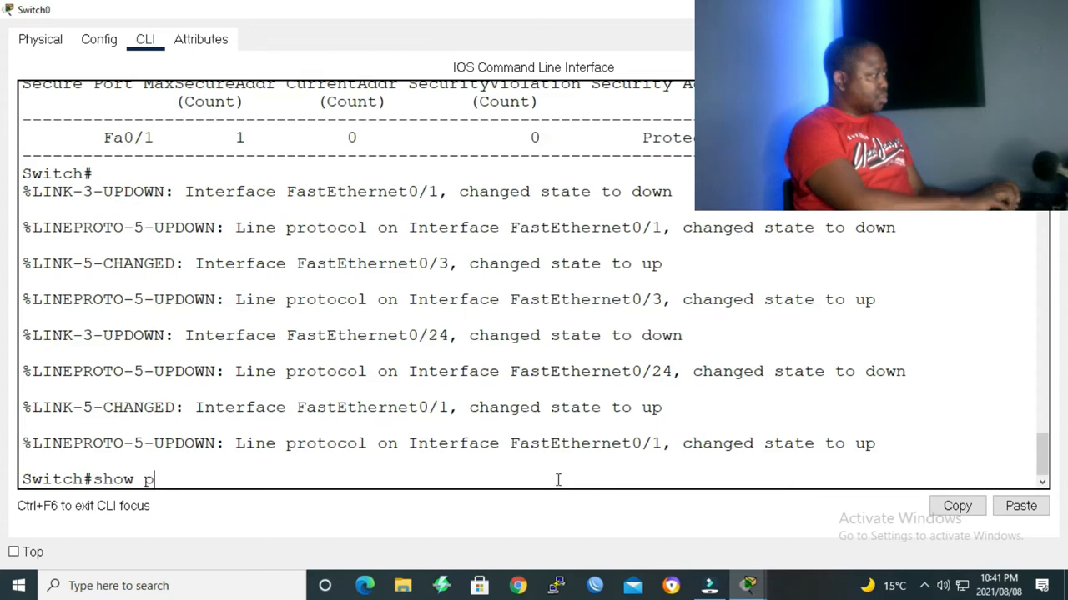
{"action": "key", "text": "Return"}
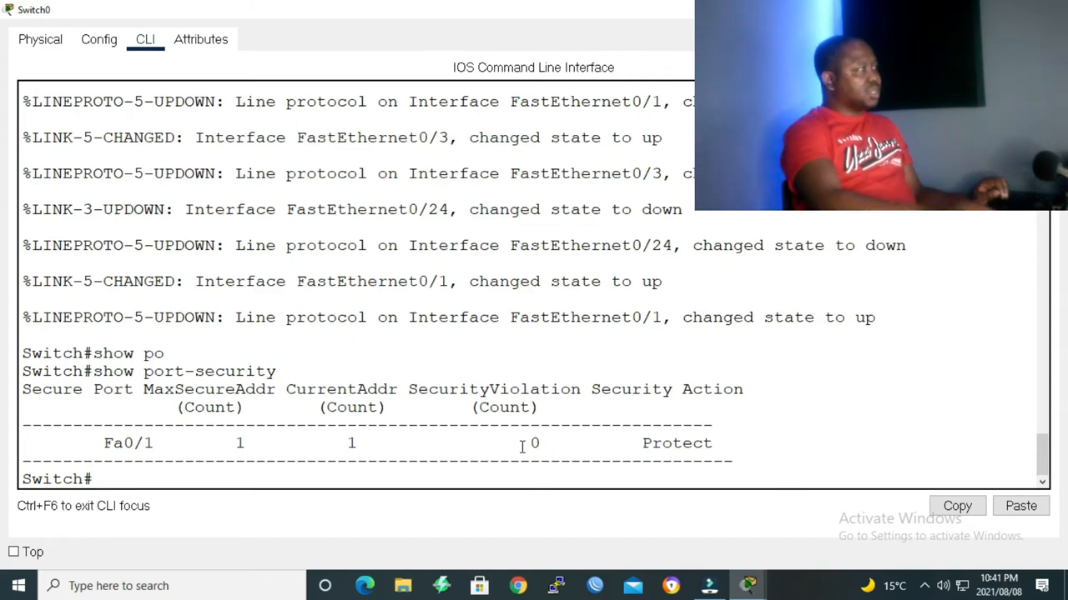
{"action": "mouse_move", "coordinate": [441, 290]}
{"action": "type", "text": "conf t"}
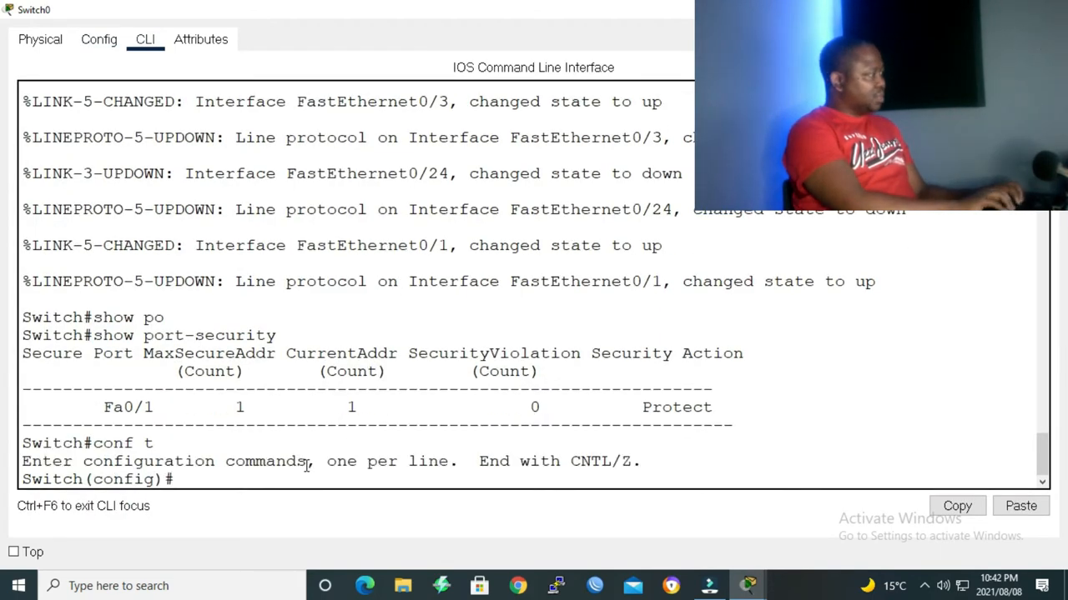
Under interface fa0/1, set switchport port-security violation mode to restrict.
{"action": "type", "text": "int fa"}
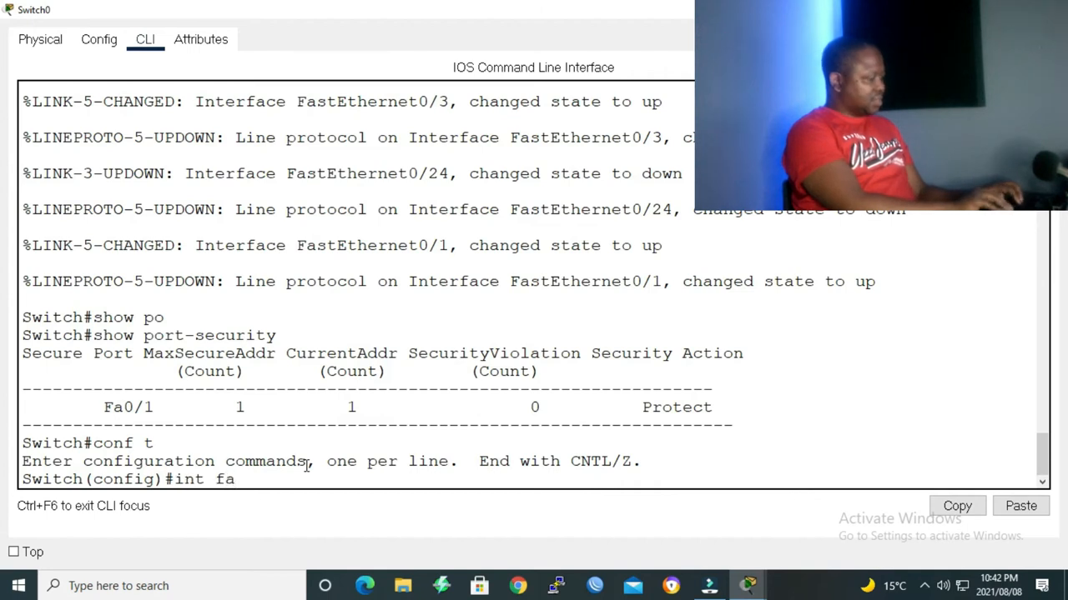
{"action": "type", "text": "0/1"}
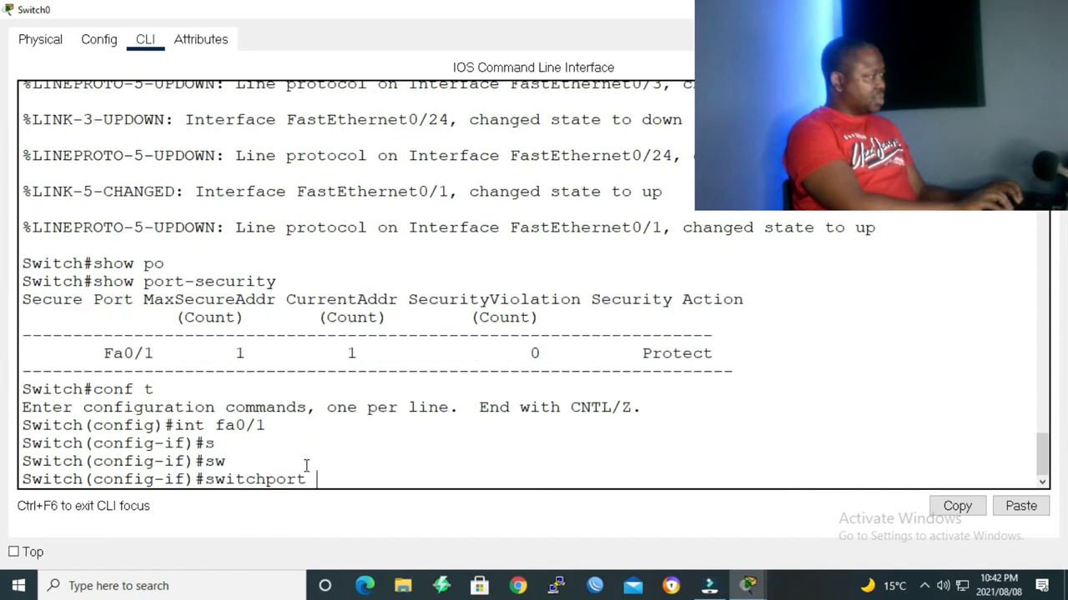
{"action": "type", "text": "port-security violation"}
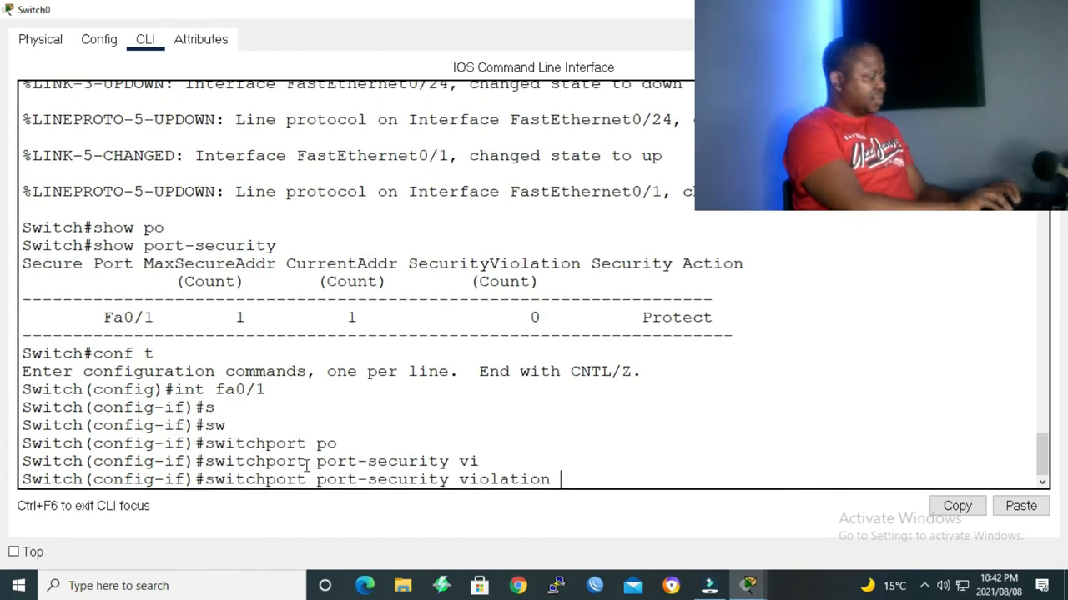
{"action": "type", "text": "restrict"}
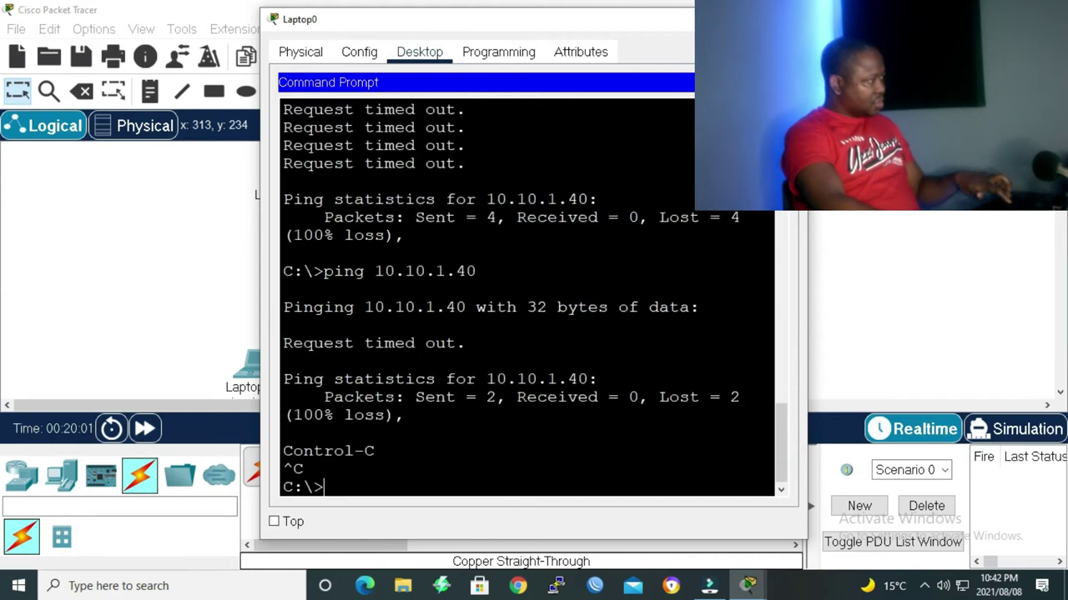
Ping 10.10.1.40 from Laptop0 to test restrict mode; requests time out.
{"action": "type", "text": "ping 10.10.1.40"}
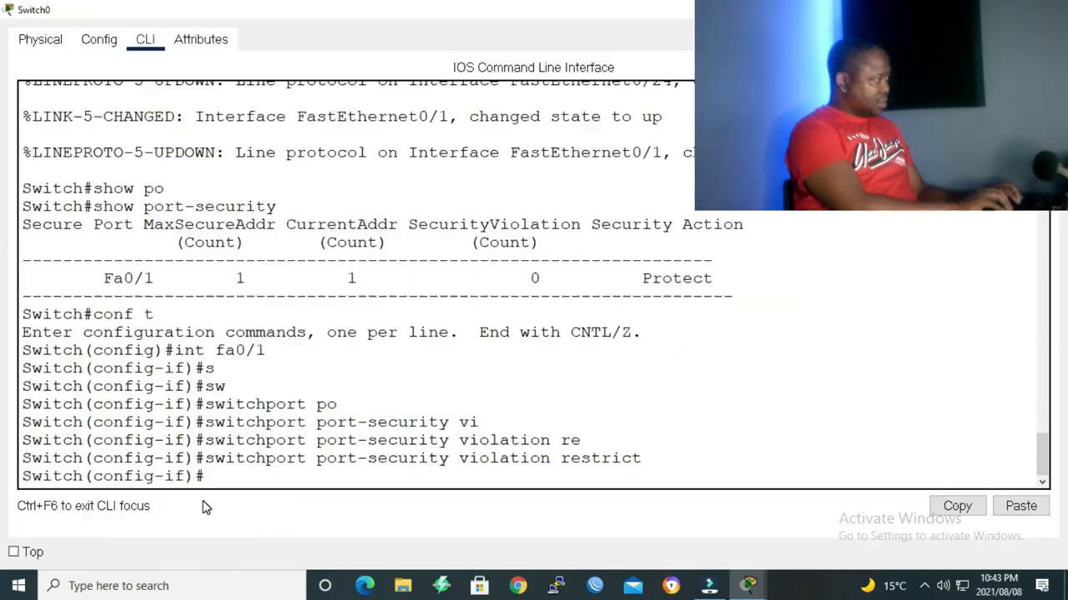
Run do show port-security, note Fa0/1's 4 violations under Restrict, and start setting violation shutdown.
{"action": "type", "text": "do show por"}
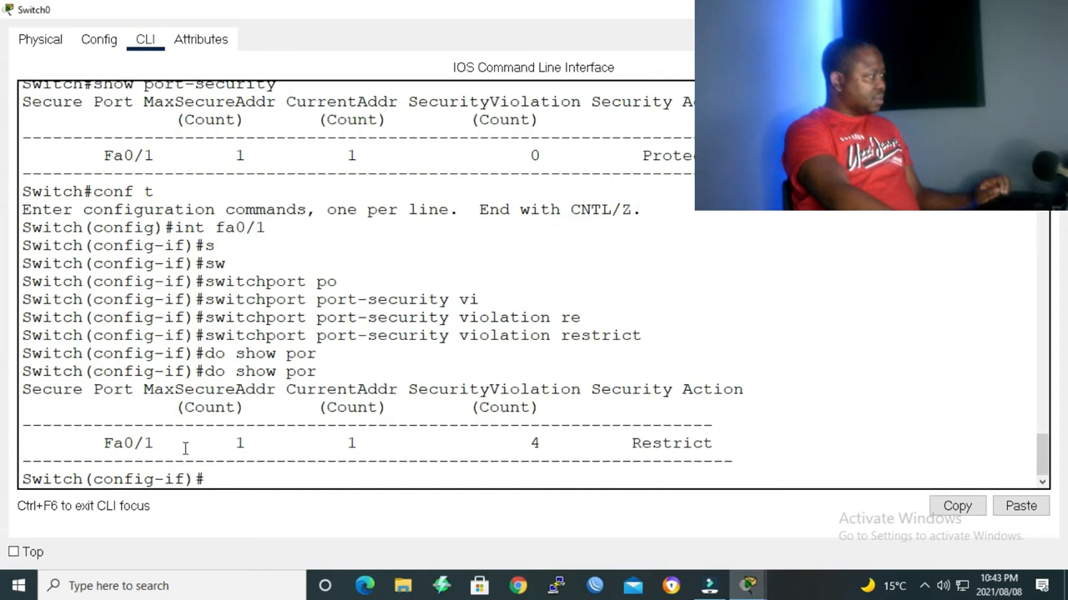
{"action": "mouse_move", "coordinate": [552, 464]}
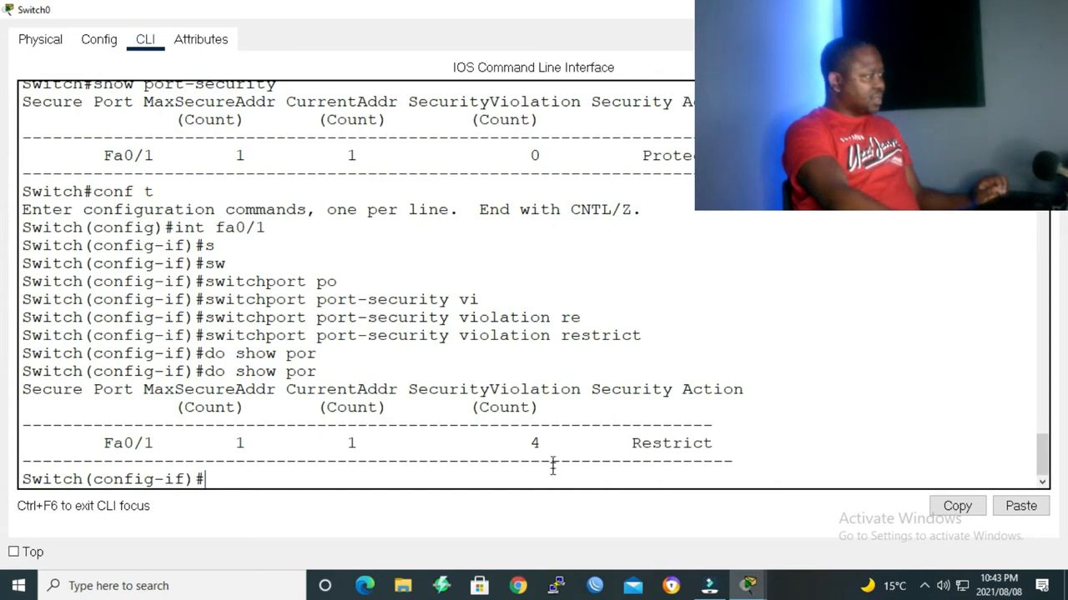
{"action": "mouse_move", "coordinate": [571, 413]}
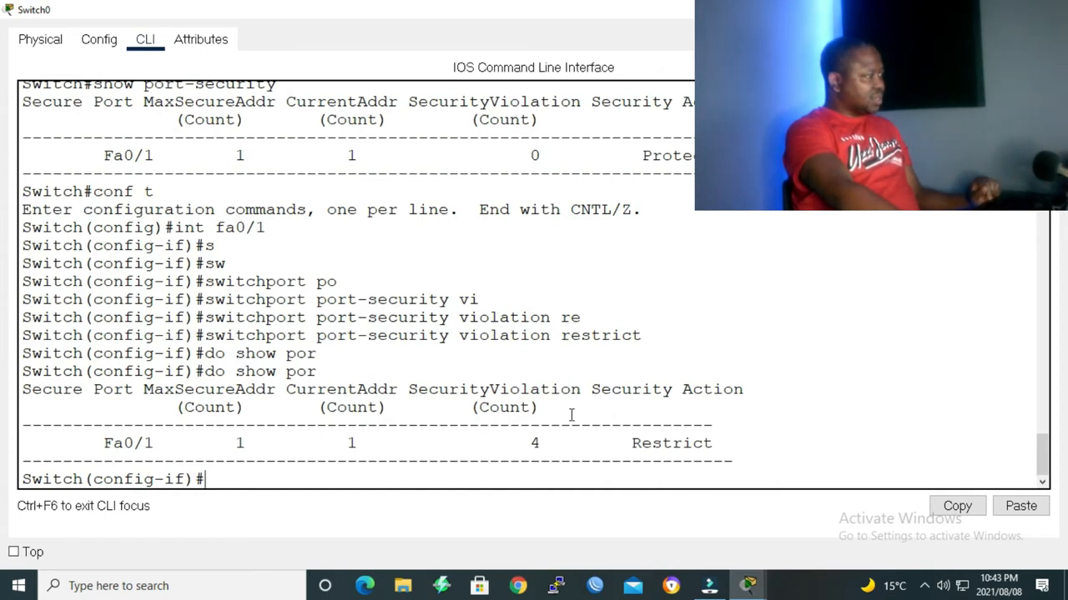
{"action": "mouse_move", "coordinate": [507, 443]}
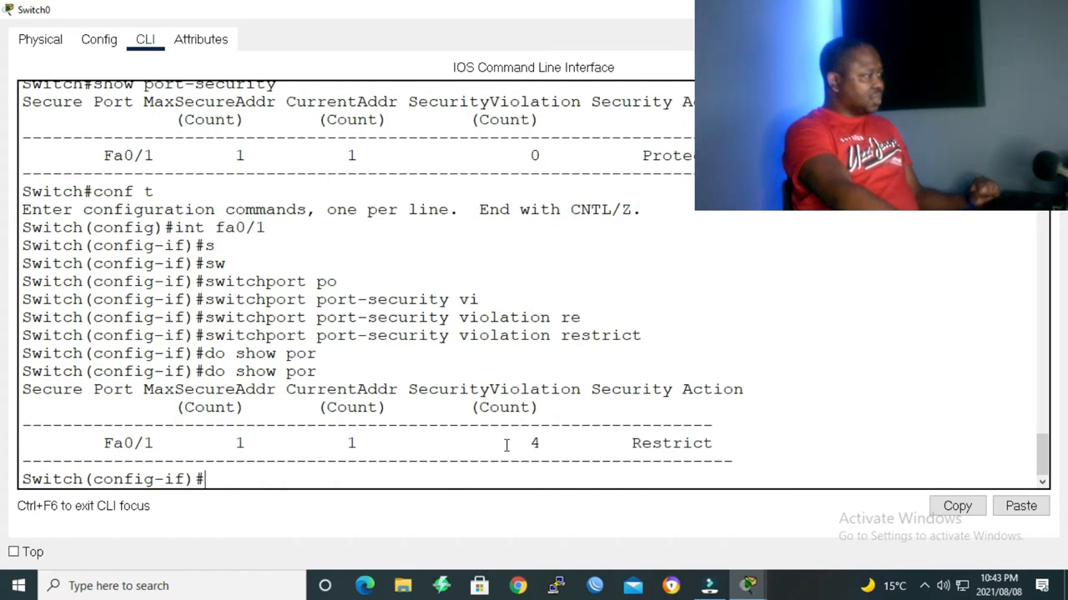
{"action": "double_click", "coordinate": [534, 443]}
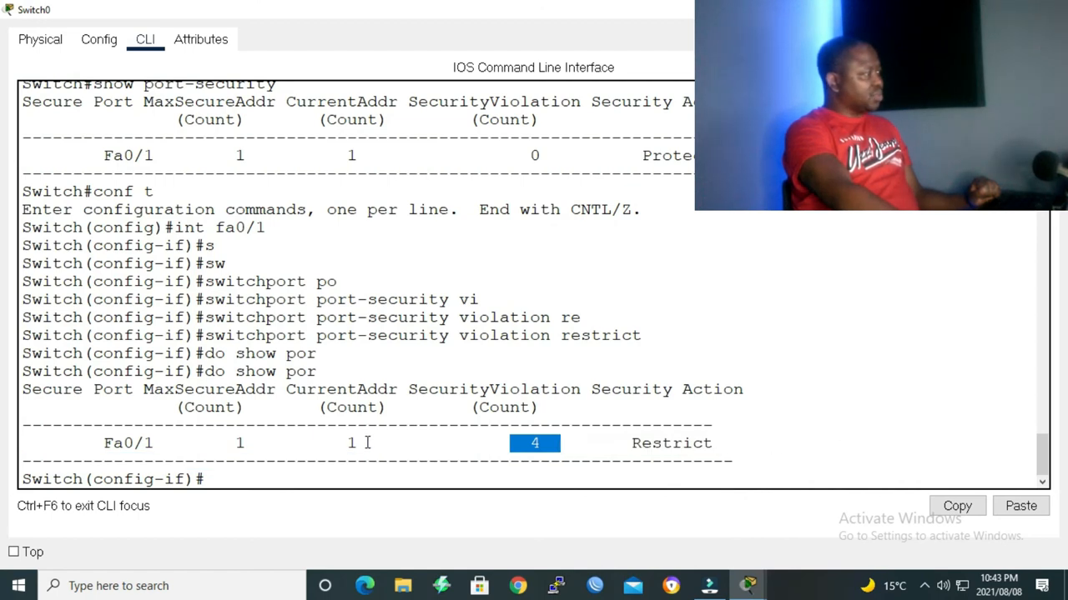
{"action": "mouse_move", "coordinate": [554, 467]}
{"action": "type", "text": "switchport port-security"}
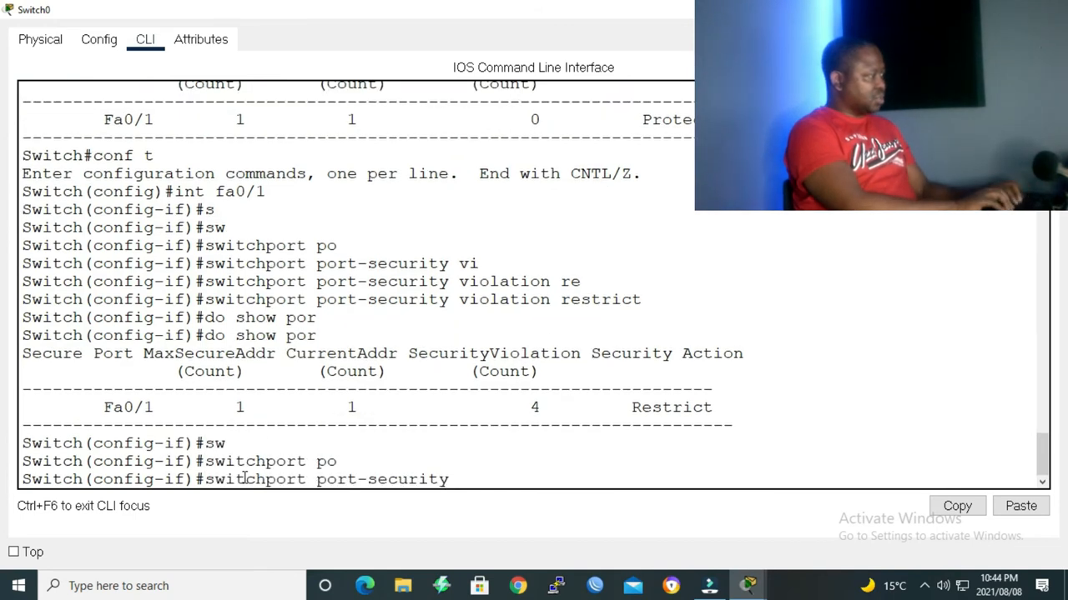
{"action": "type", "text": "violation sh"}
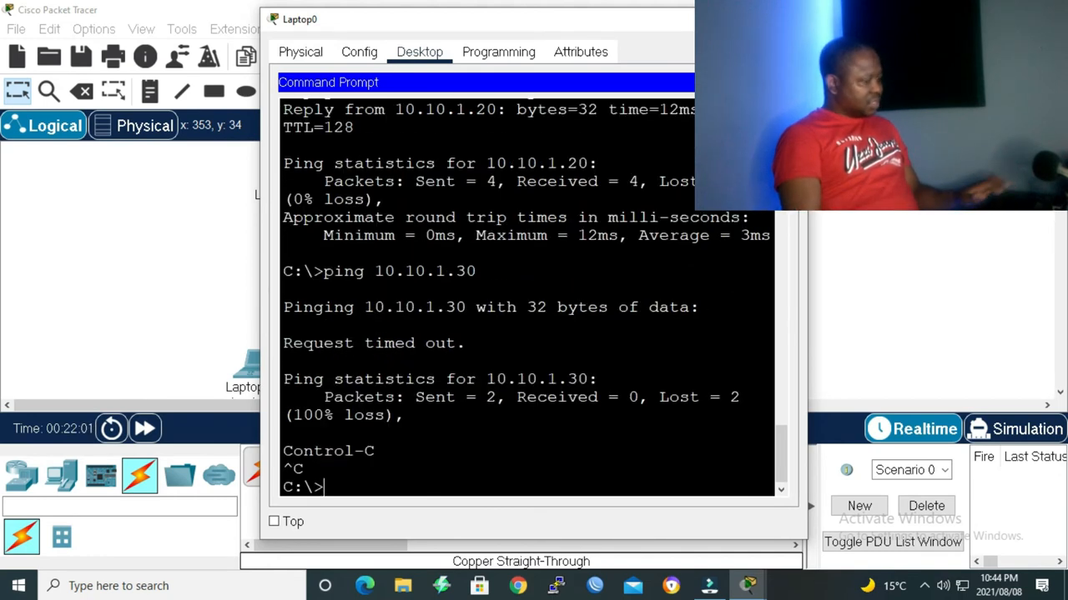
From Laptop0 ping 10.10.1.30 (times out) and 10.10.1.20 (replies).
{"action": "type", "text": "ping 10.10.1.30"}
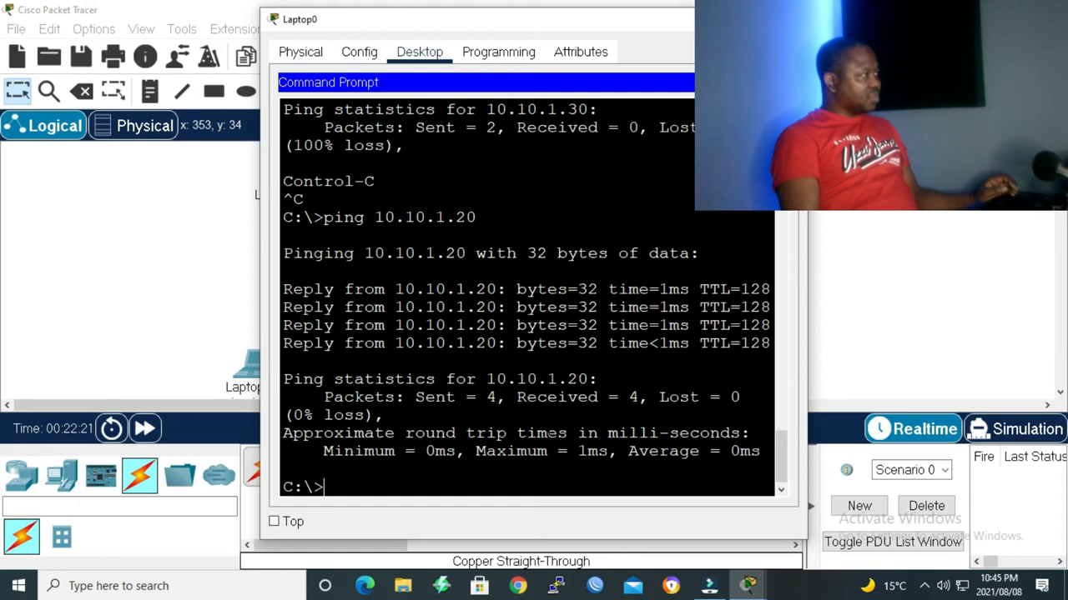
{"action": "type", "text": "ping 10.10.1.20"}
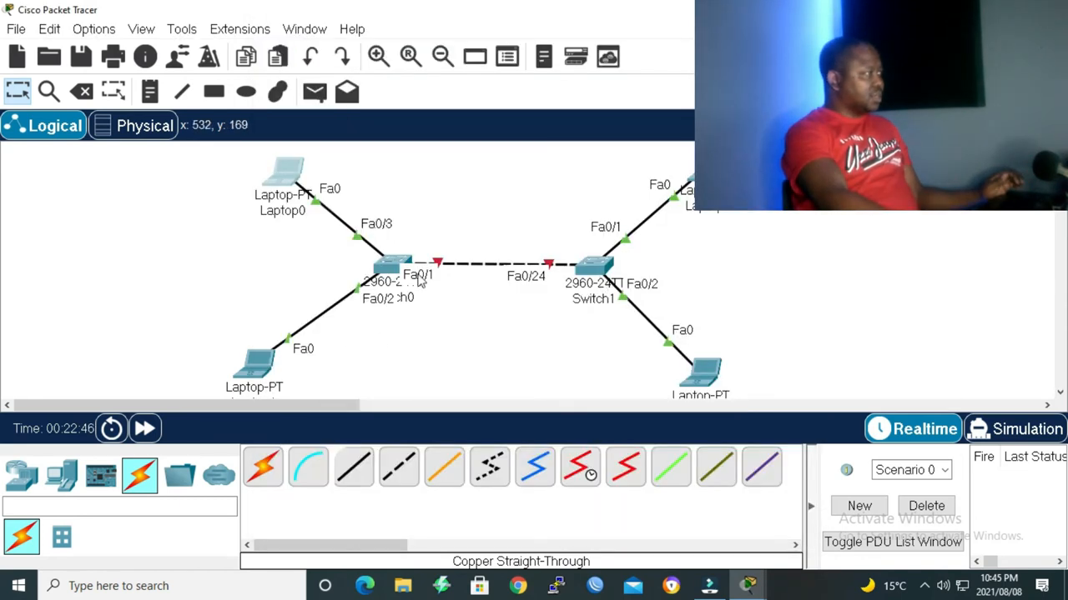
{"action": "mouse_move", "coordinate": [447, 270]}
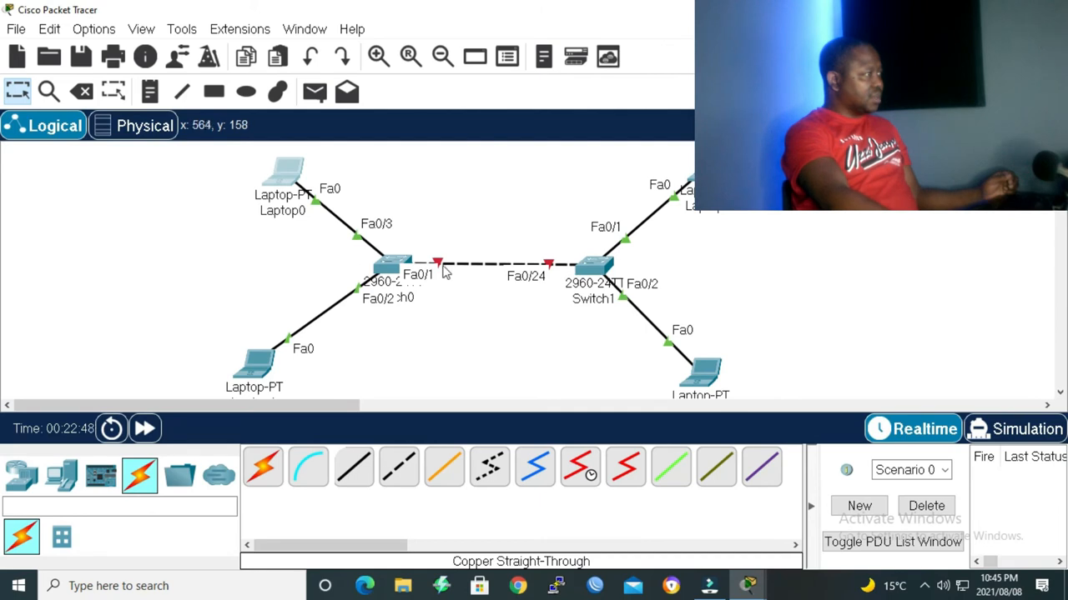
{"action": "mouse_move", "coordinate": [417, 303]}
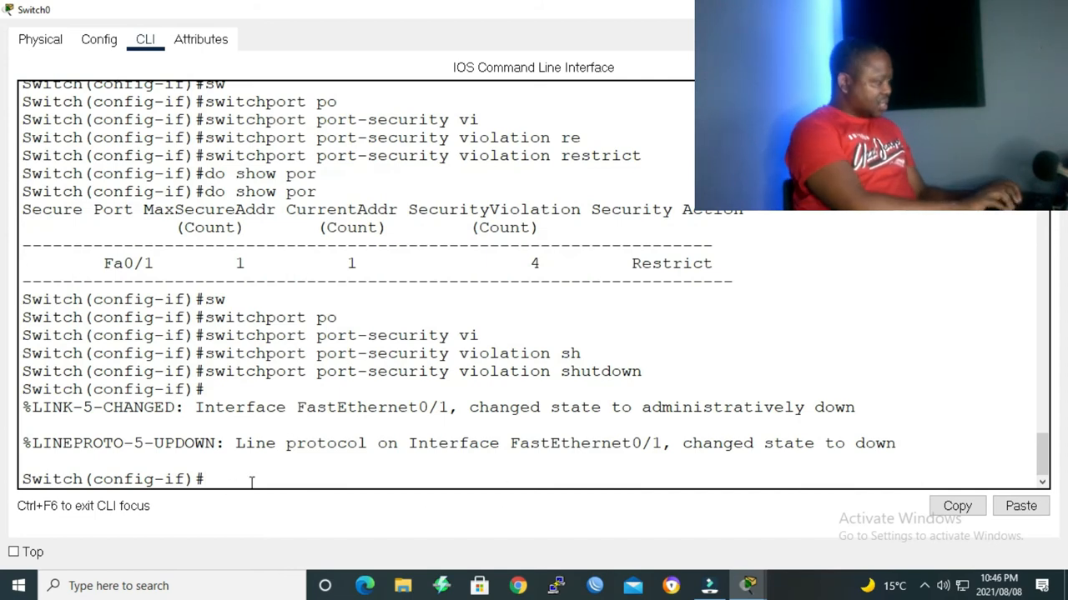
Shut down interface Fa0/1 on Switch0, then begin typing no shutdown to re-enable it.
{"action": "type", "text": "shut"}
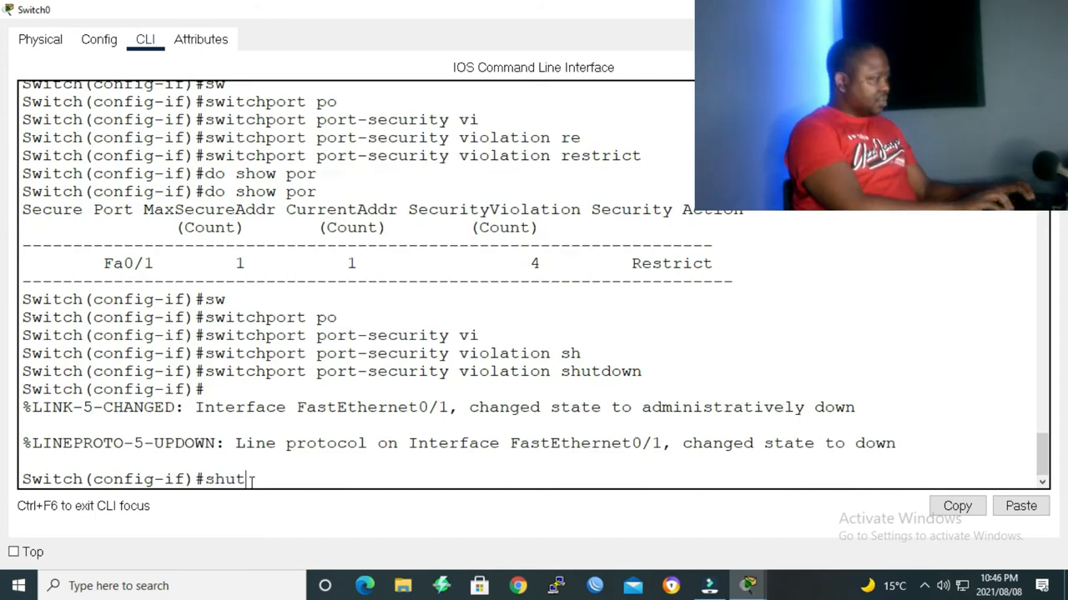
{"action": "key", "text": "Return"}
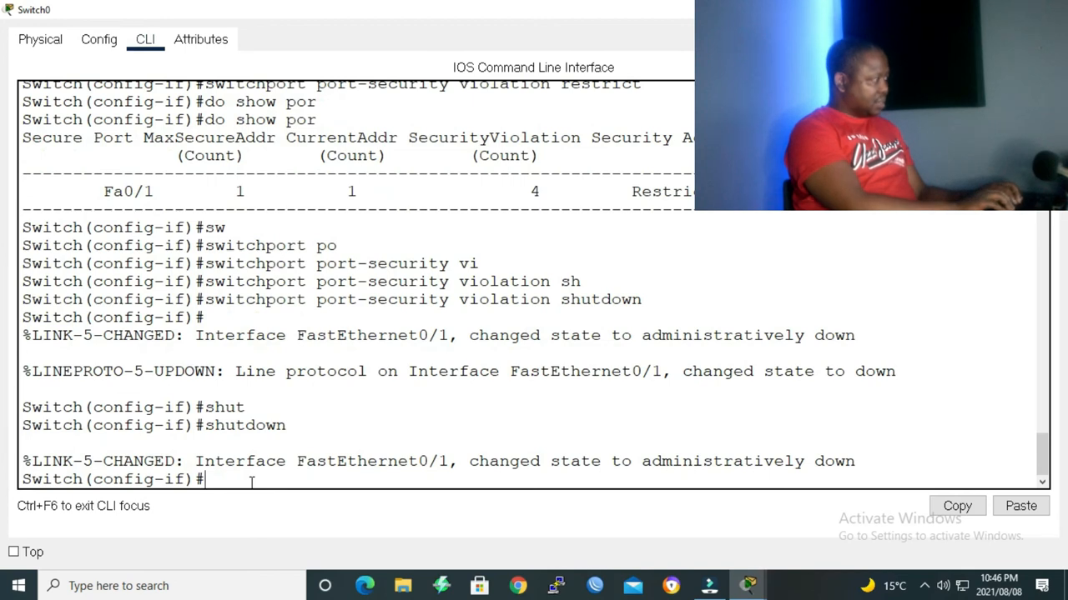
{"action": "type", "text": "no shu"}
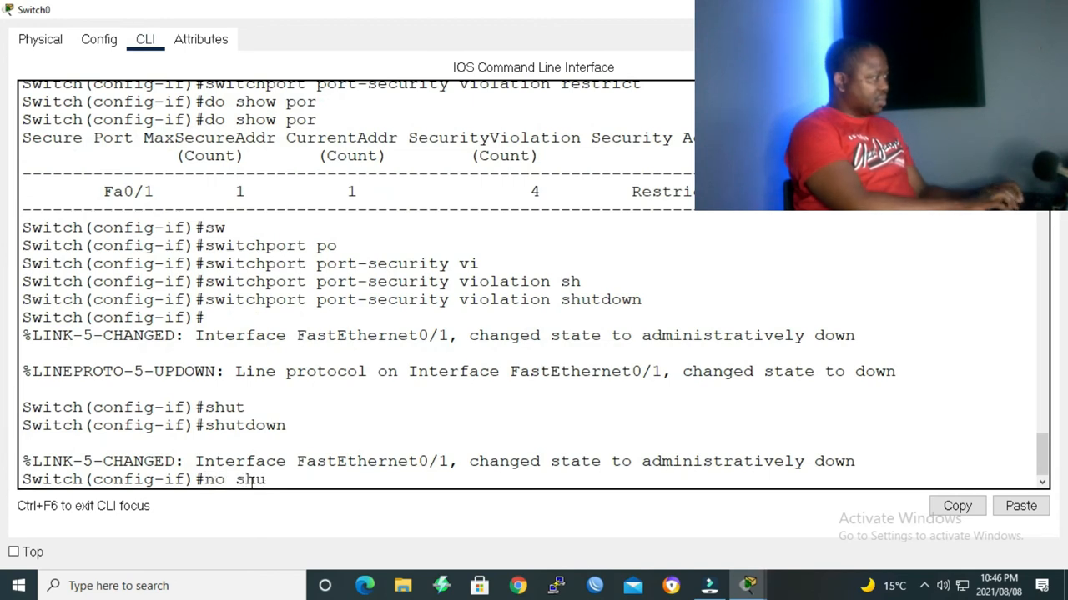